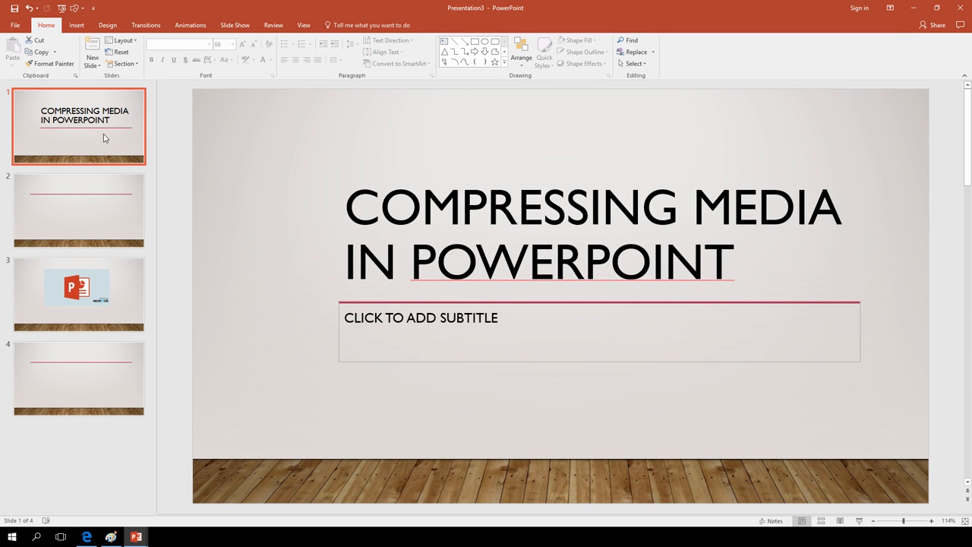
Show slide 3, the one holding the embedded video, in the editing area.
click(79, 295)
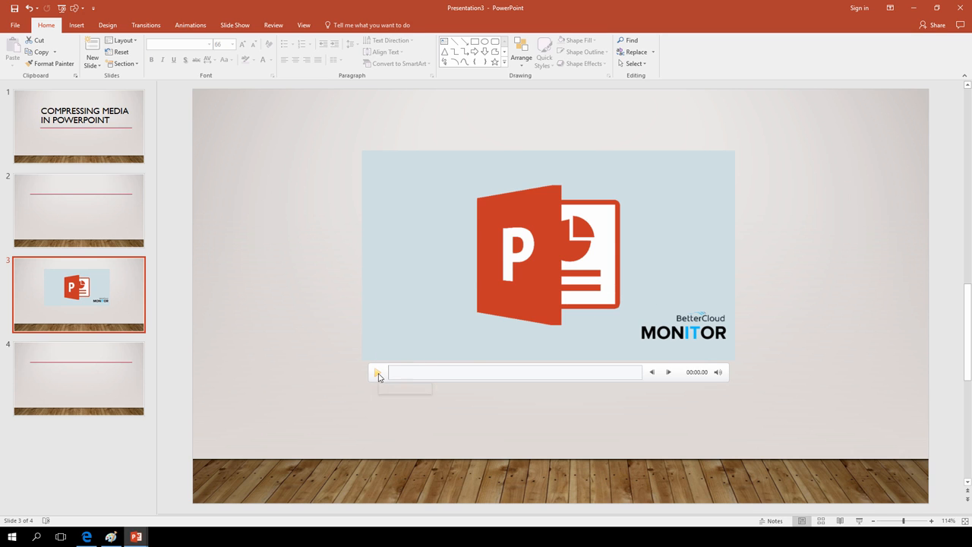
mouse_move(376, 372)
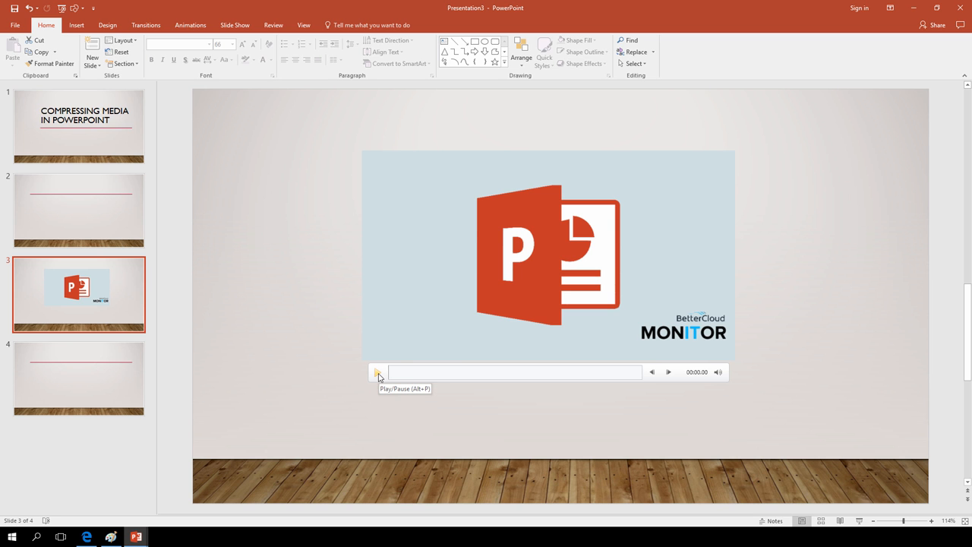
mouse_move(378, 315)
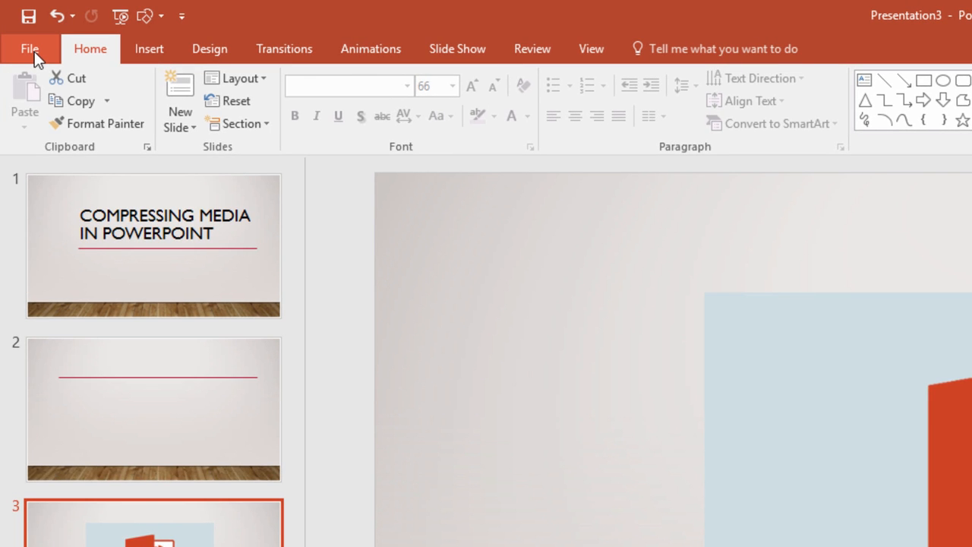
Bring up the file Info page showing 144 MB of media and its compression quality choices.
click(30, 48)
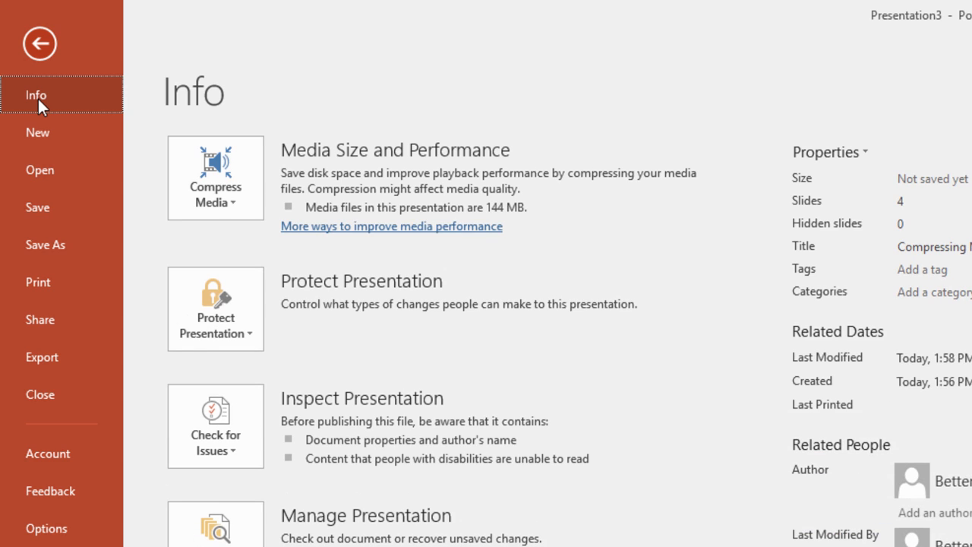
mouse_move(351, 184)
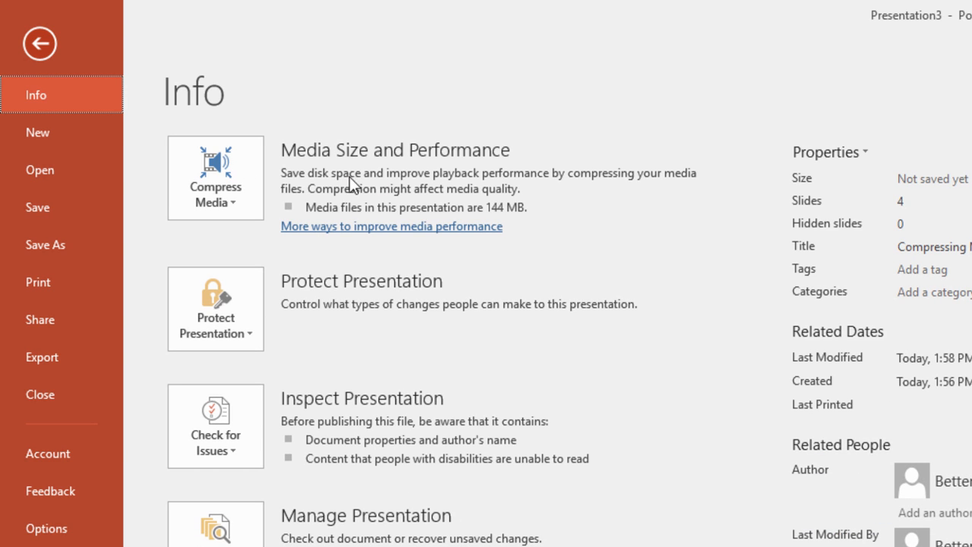
mouse_move(401, 196)
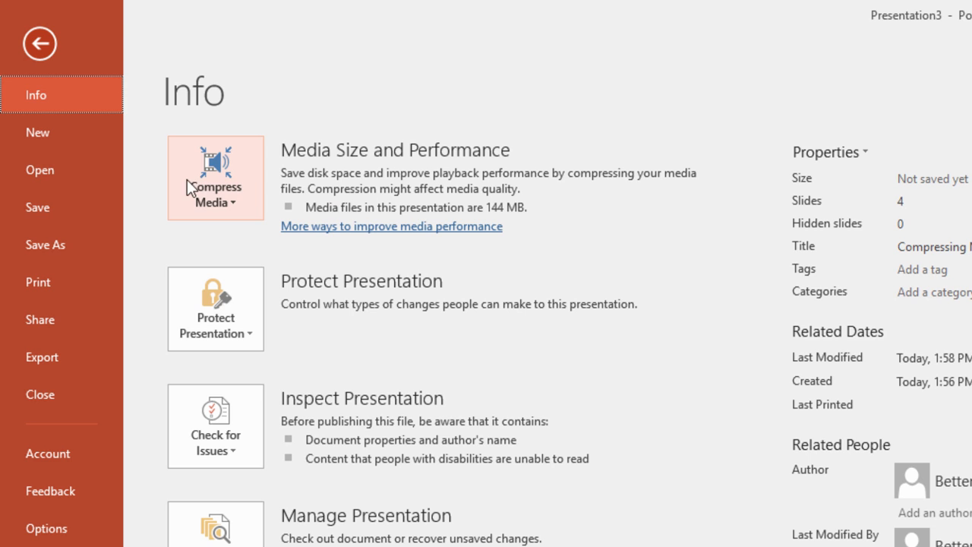
mouse_move(189, 188)
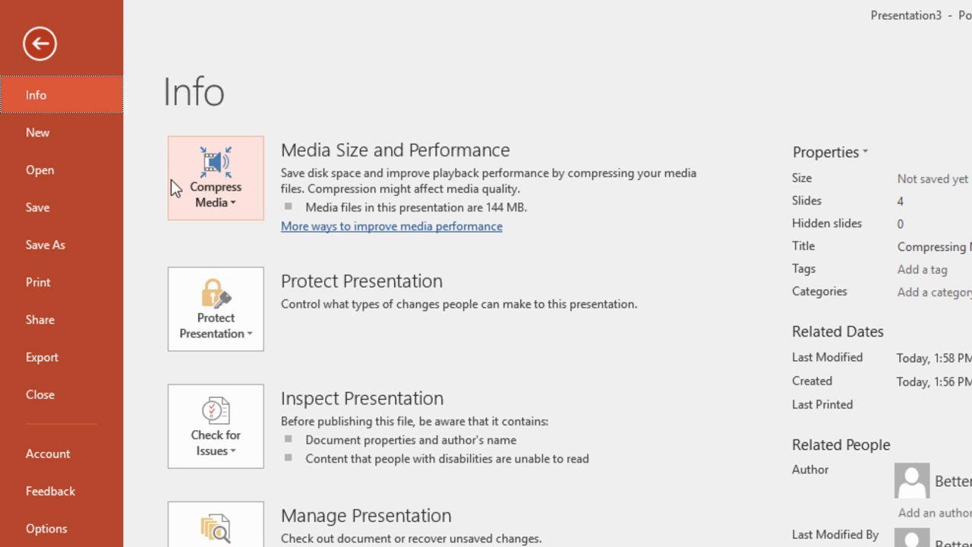
click(216, 191)
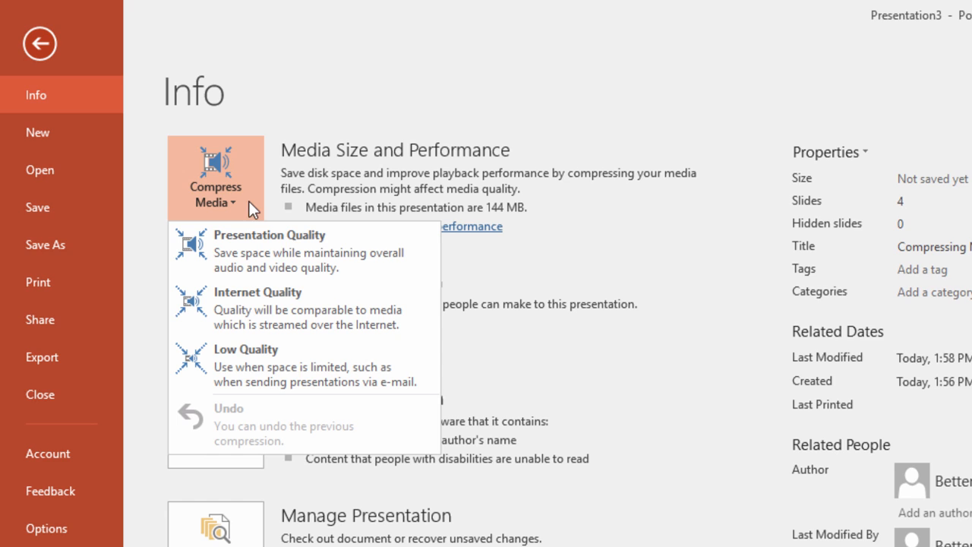
mouse_move(361, 277)
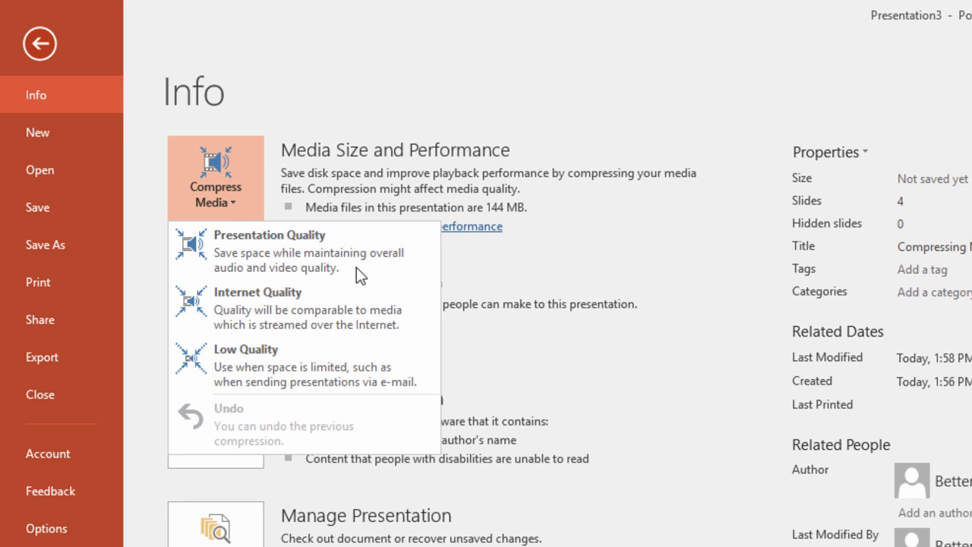
mouse_move(343, 319)
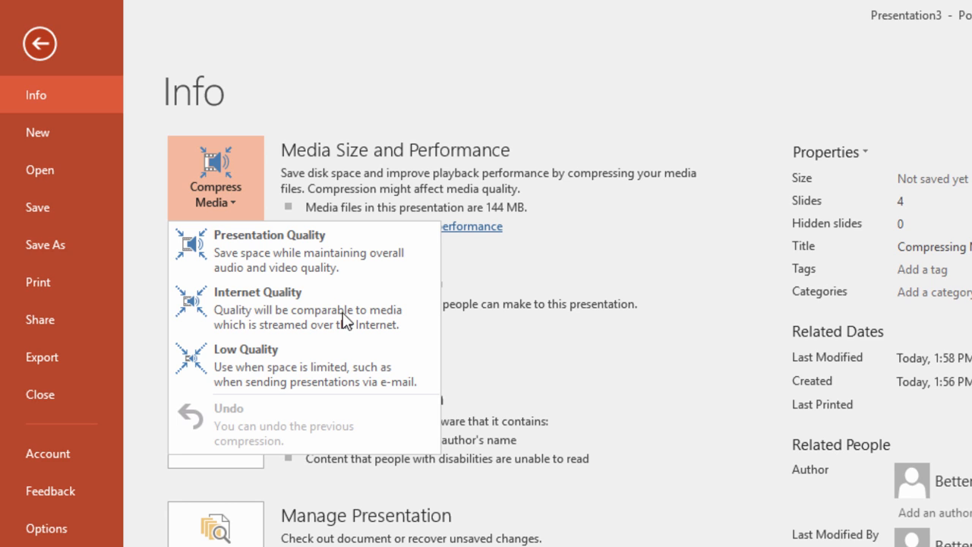
mouse_move(314, 372)
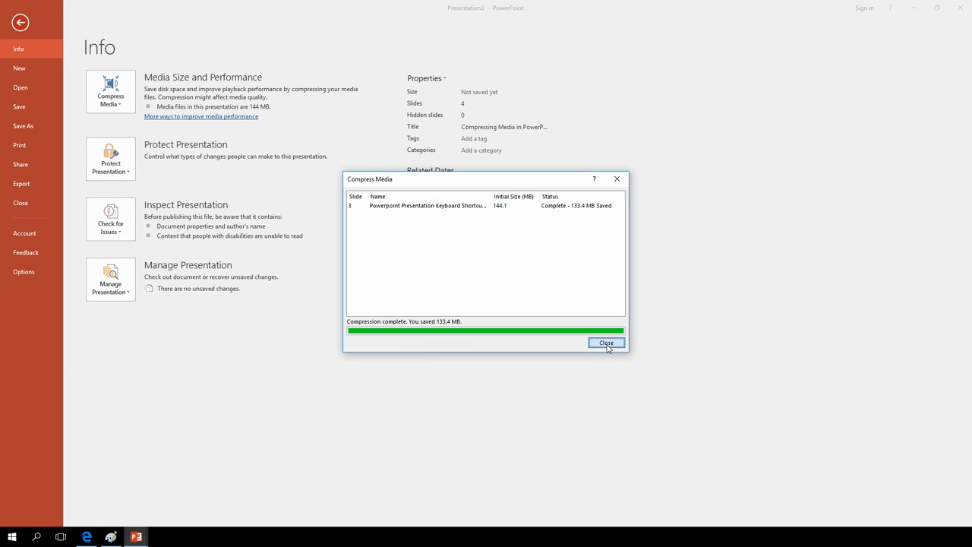
Close the finished Compress Media report (133.4 MB saved) and return to slide 3.
click(605, 343)
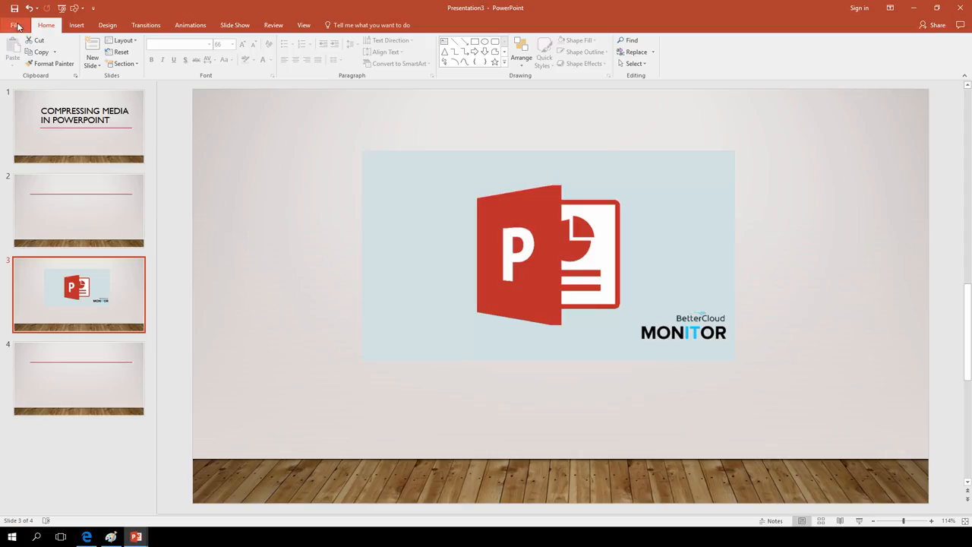